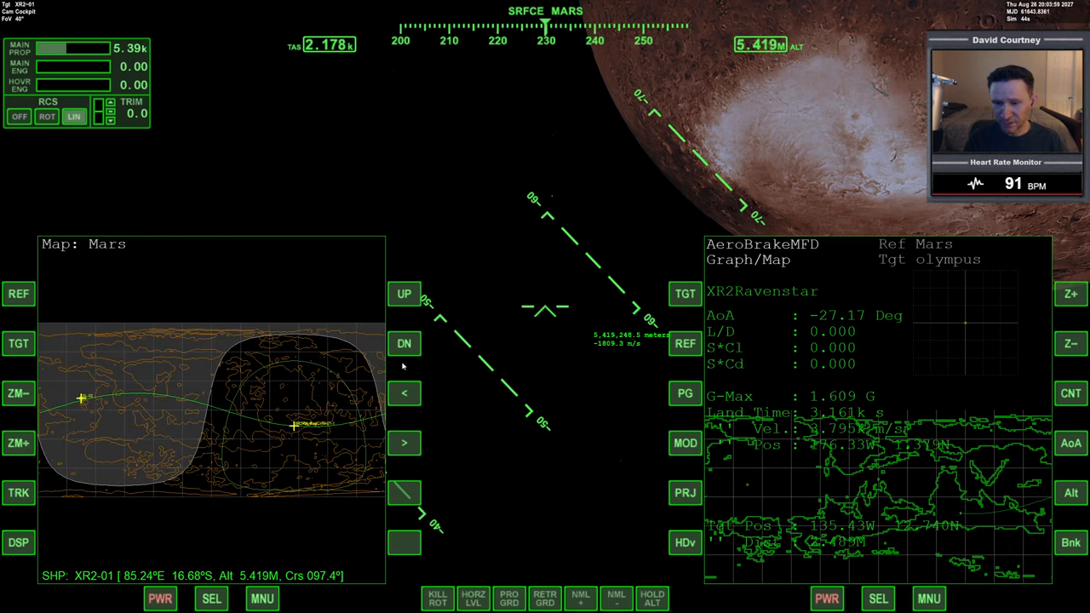
Switch the right MFD from AeroBrakeMFD to the Interplanetary MFD via SEL
click(404, 442)
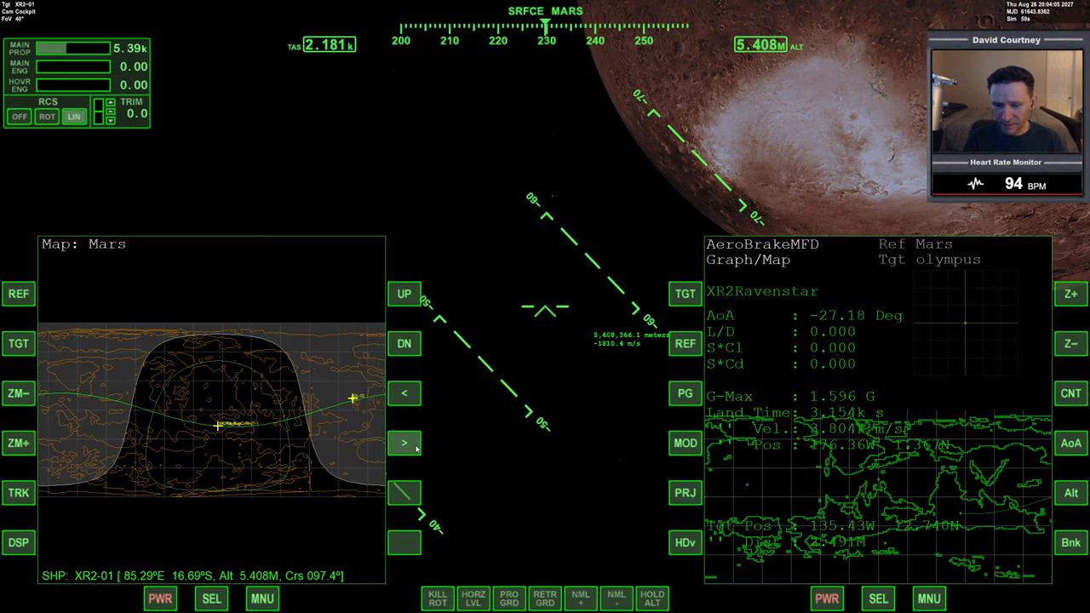
click(404, 443)
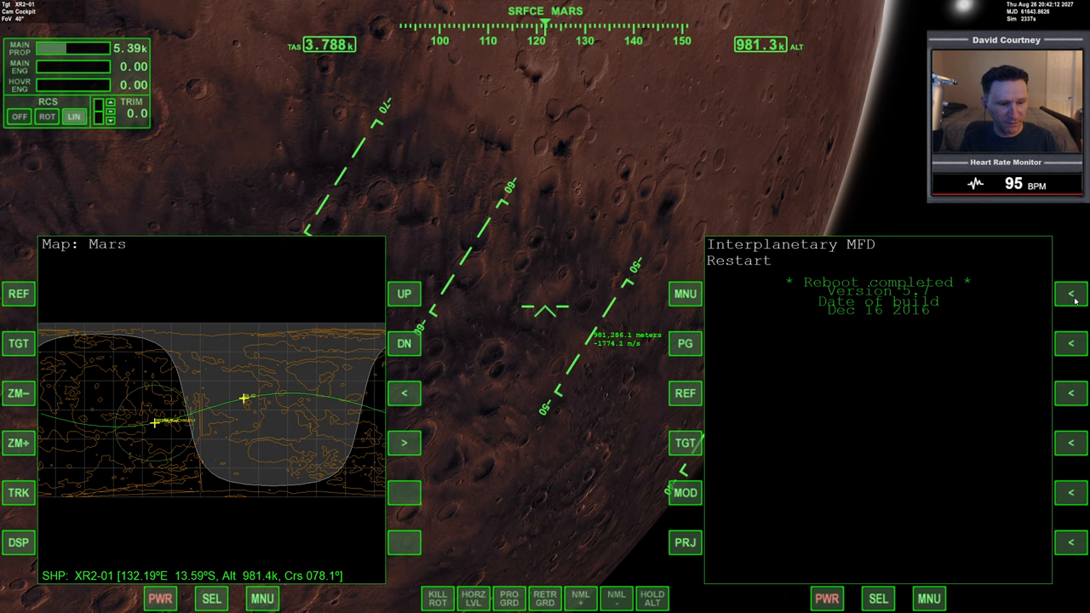
click(1071, 293)
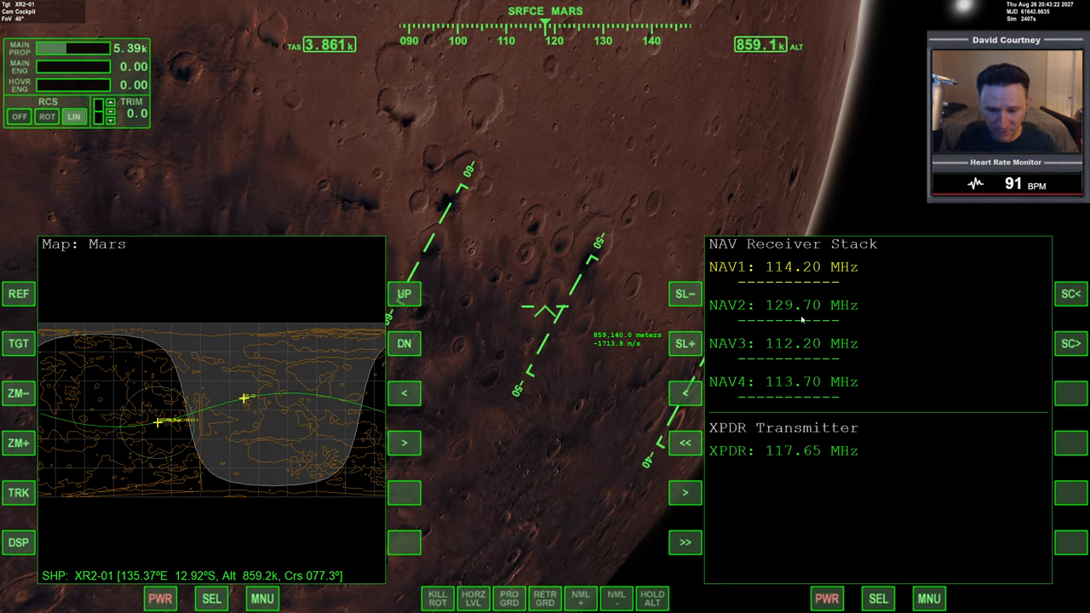
Select the COM/NAV receiver mode on the right MFD
click(878, 598)
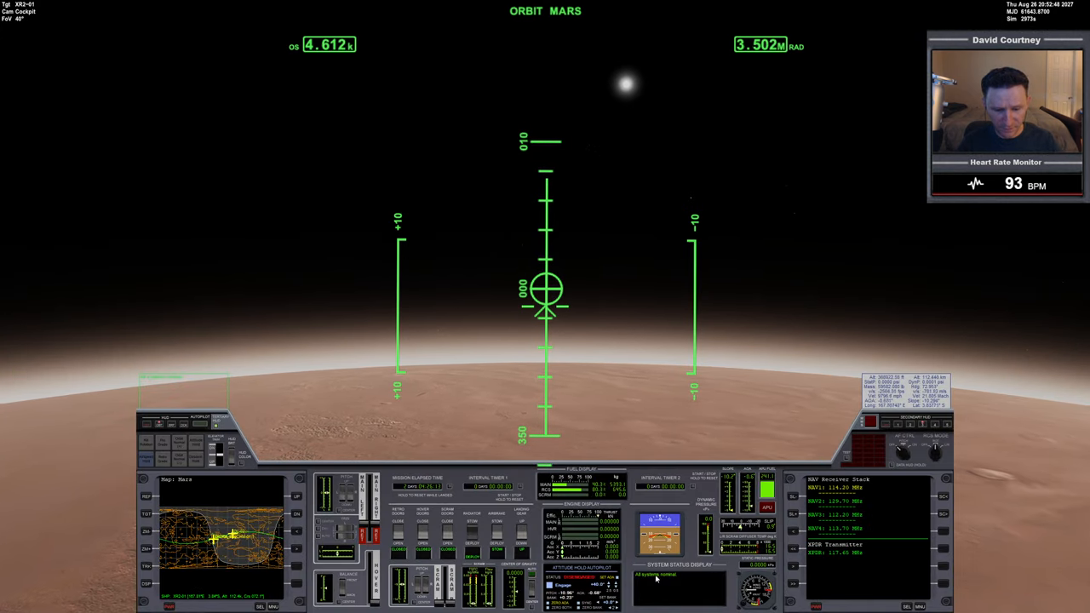
mouse_move(625, 413)
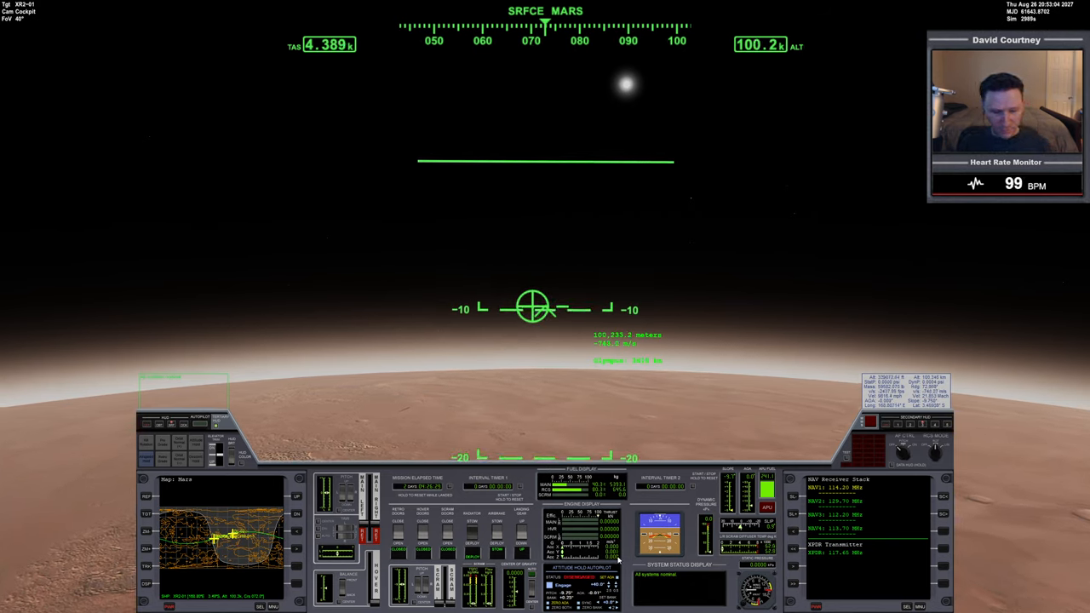
mouse_move(682, 392)
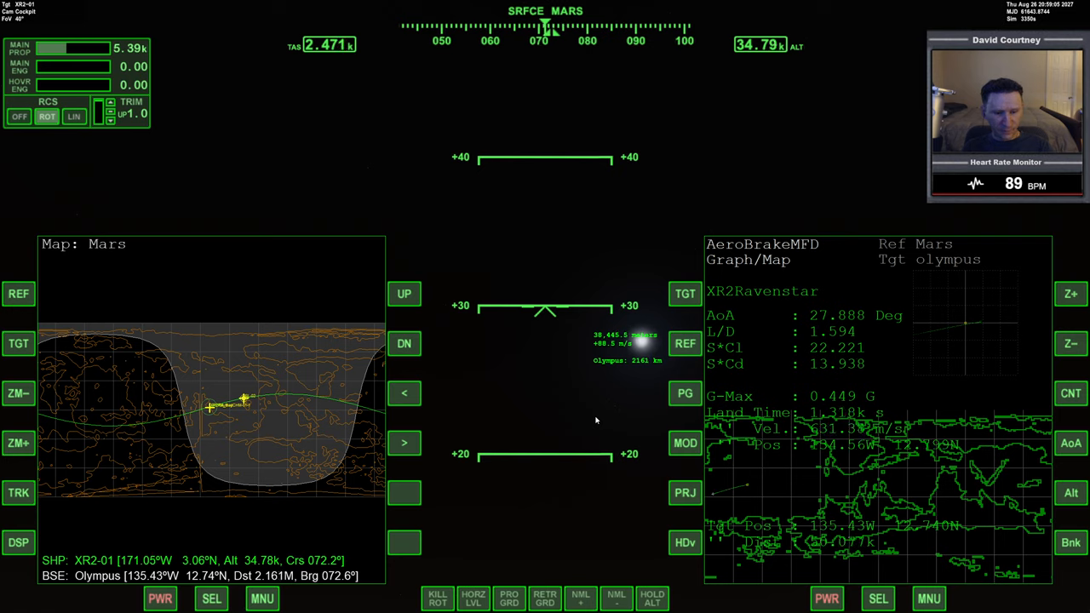
mouse_move(601, 407)
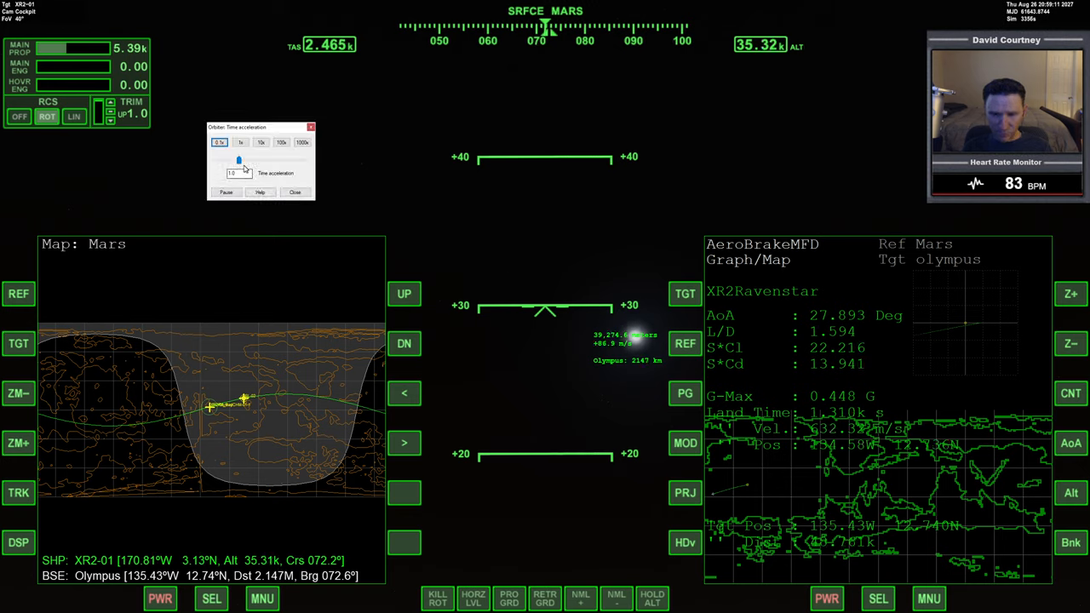
Lower time acceleration from 20x back to 1x in the Time acceleration dialog
drag(239, 161, 254, 160)
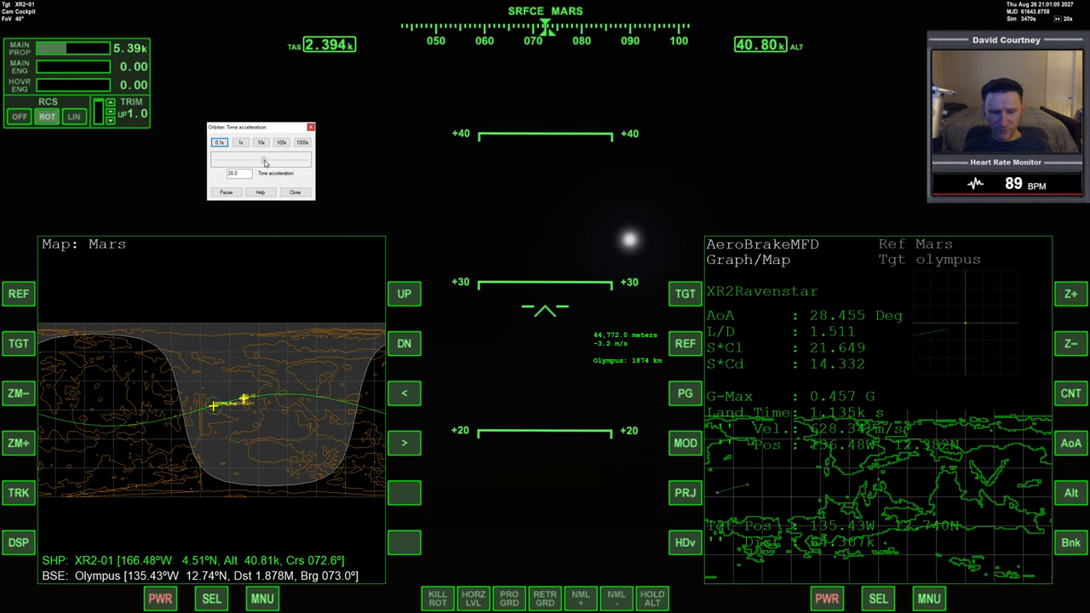
click(241, 142)
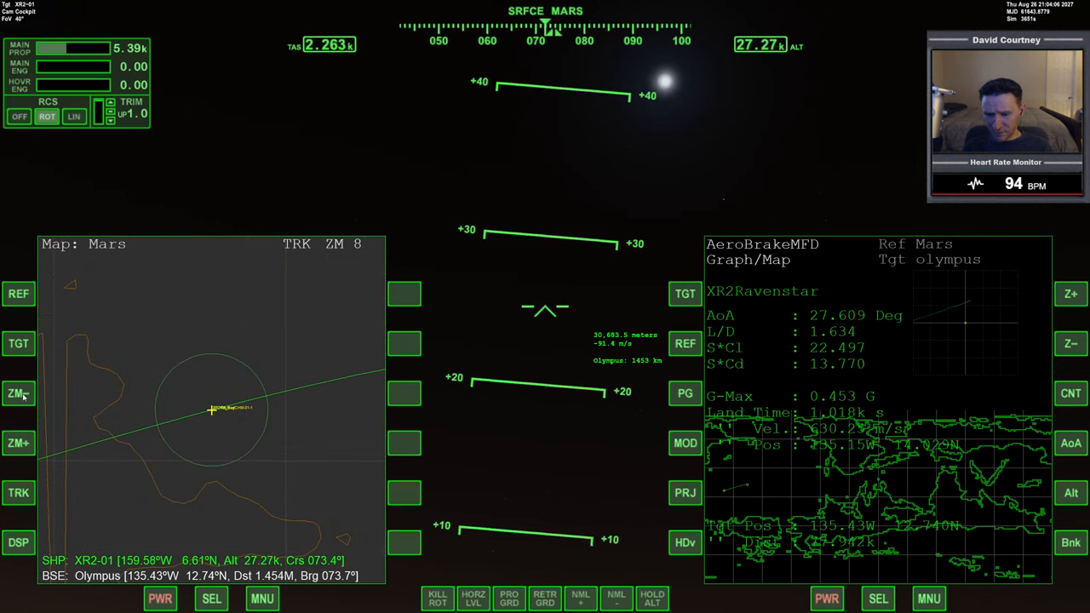
Zoom the left Map MFD out and back in to zoom 8
click(19, 393)
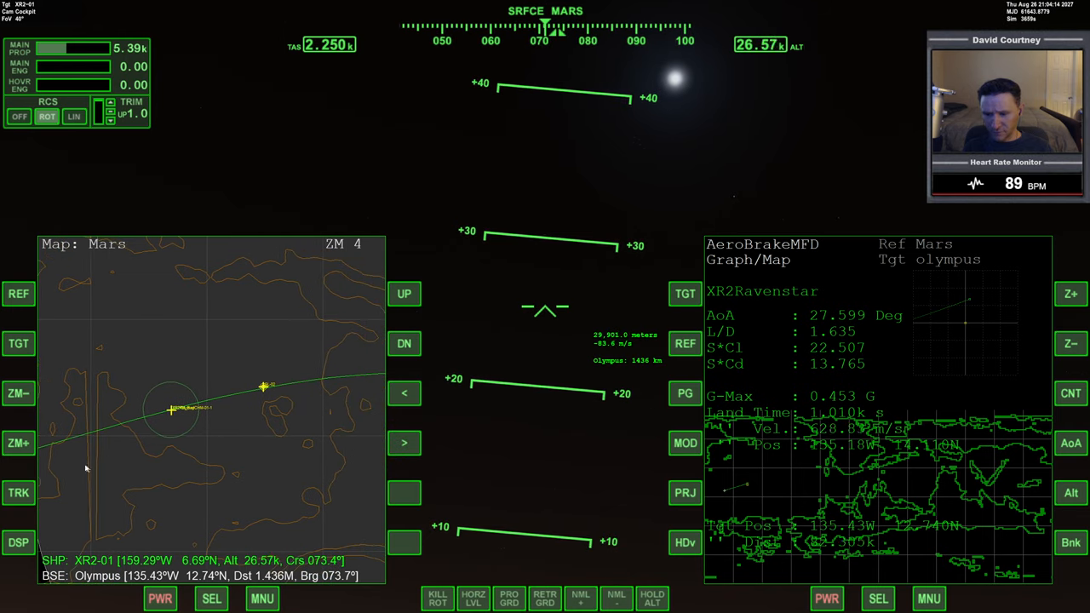
click(18, 443)
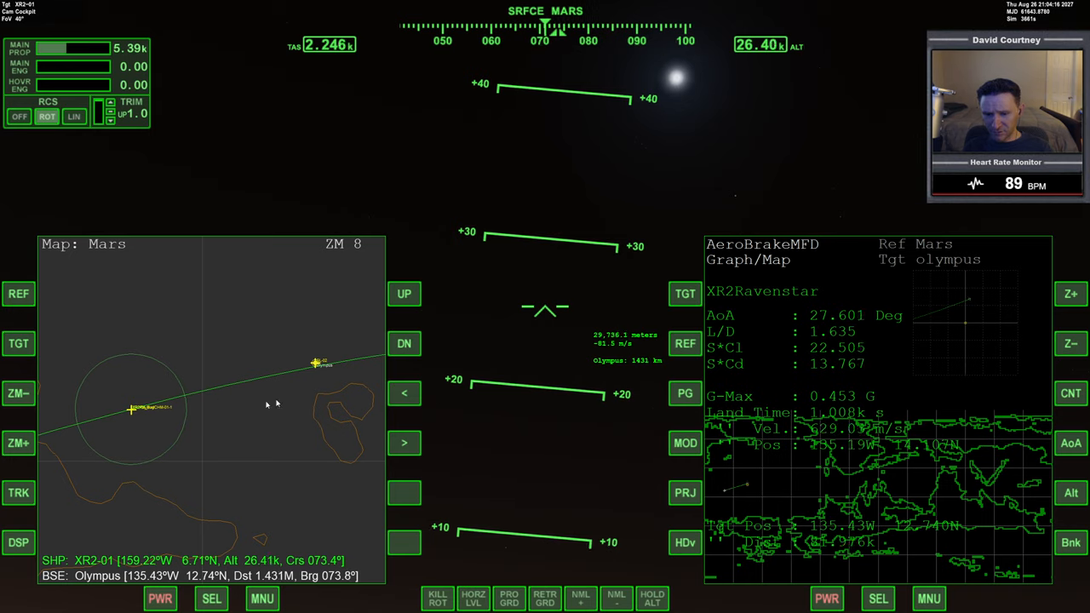
mouse_move(652, 300)
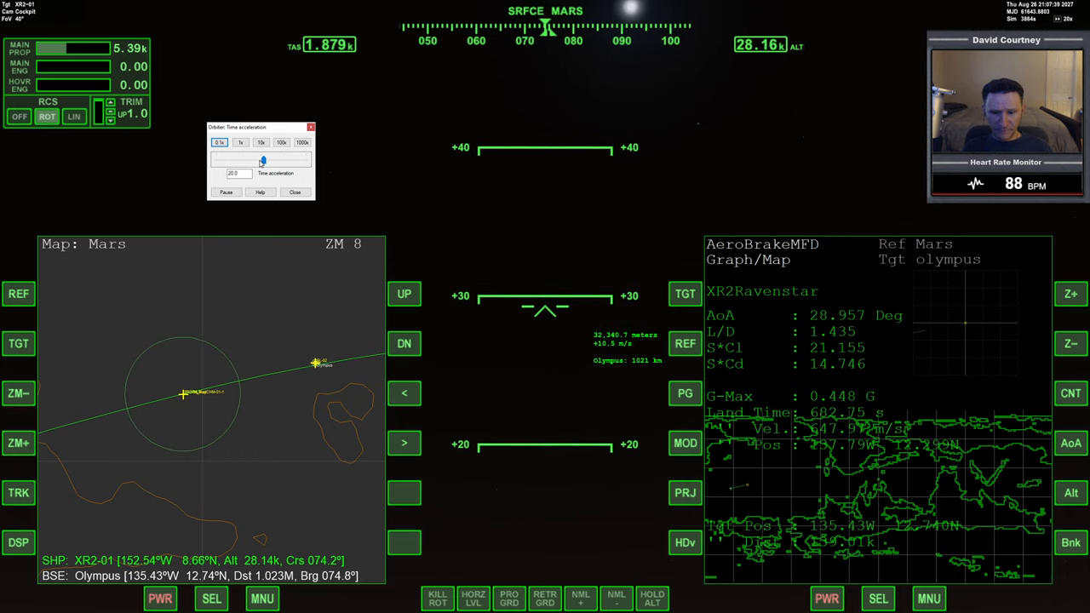
Set time acceleration to 1.0 and close the Time acceleration dialog
click(241, 142)
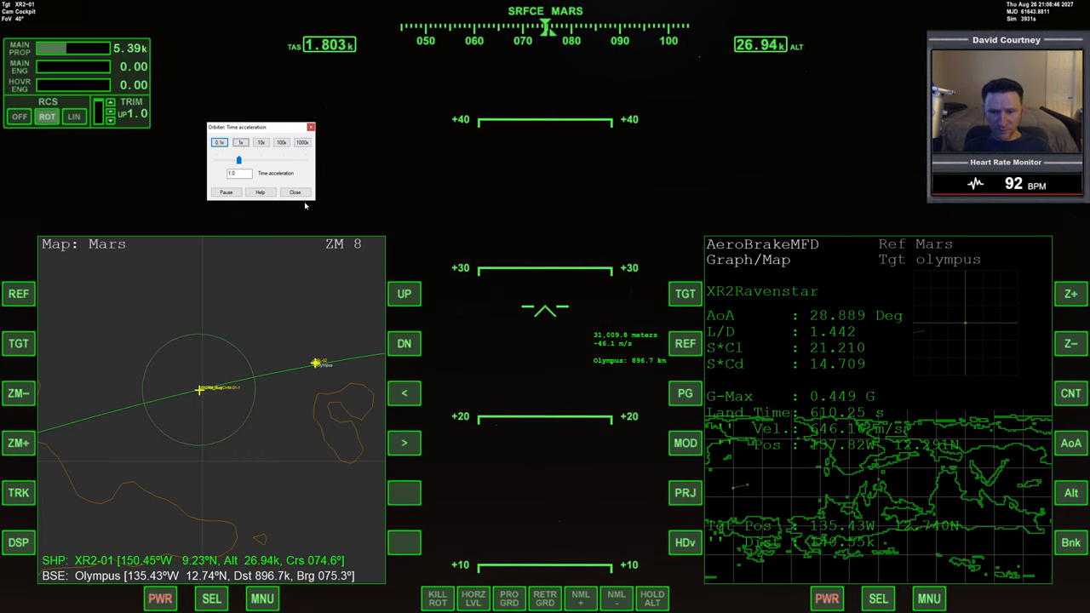
click(294, 192)
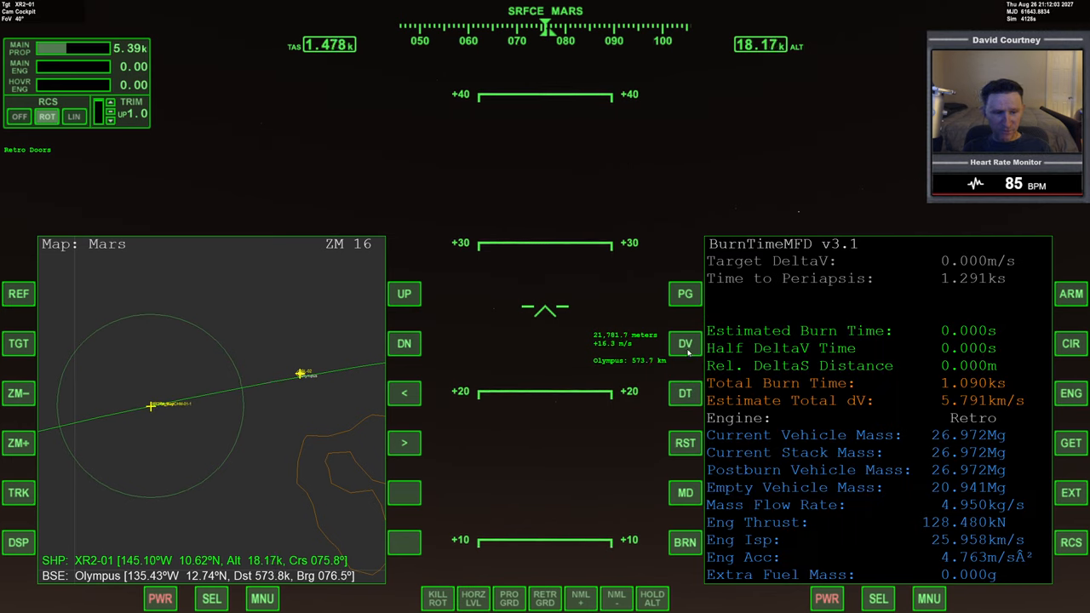
Enter a 1400 target delta-v on the right BurnTimeMFD
click(685, 343)
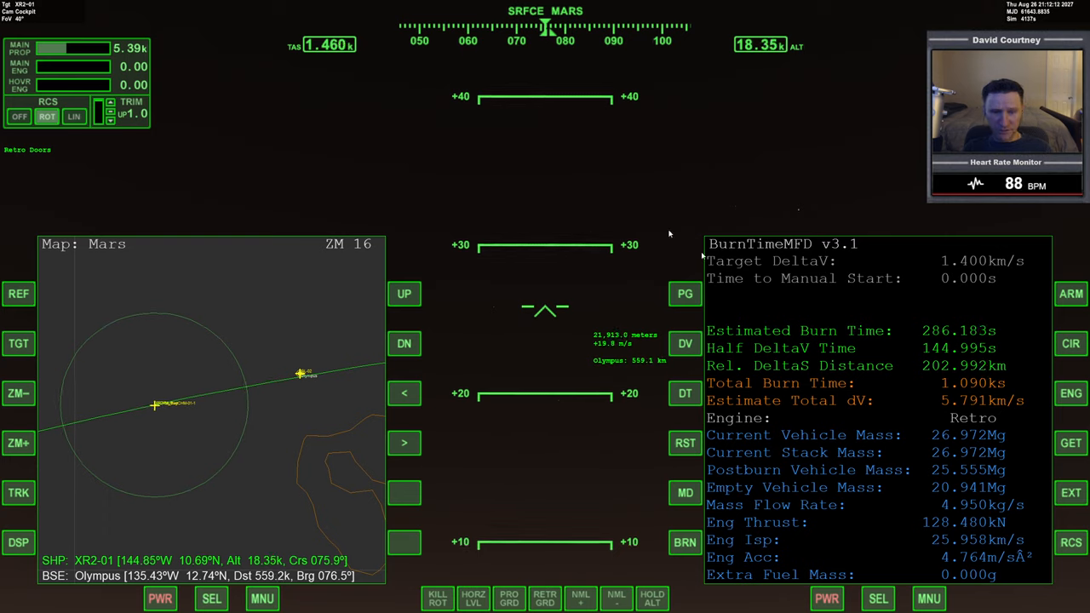
click(685, 343)
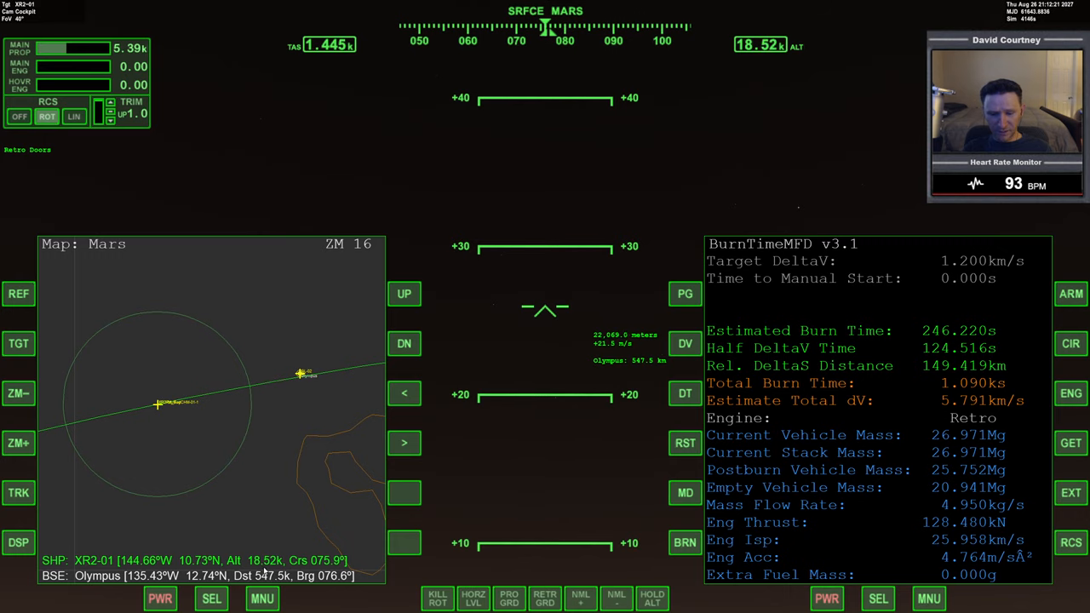
Choose AeroBrakeMFD targeting Olympus on the right MFD via SEL
click(877, 597)
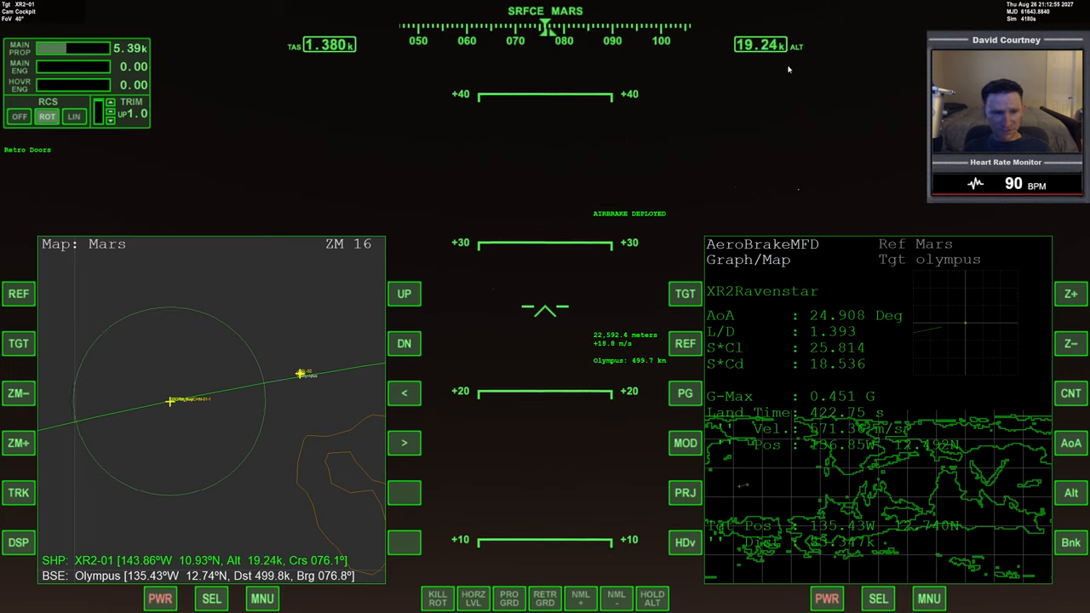
mouse_move(642, 291)
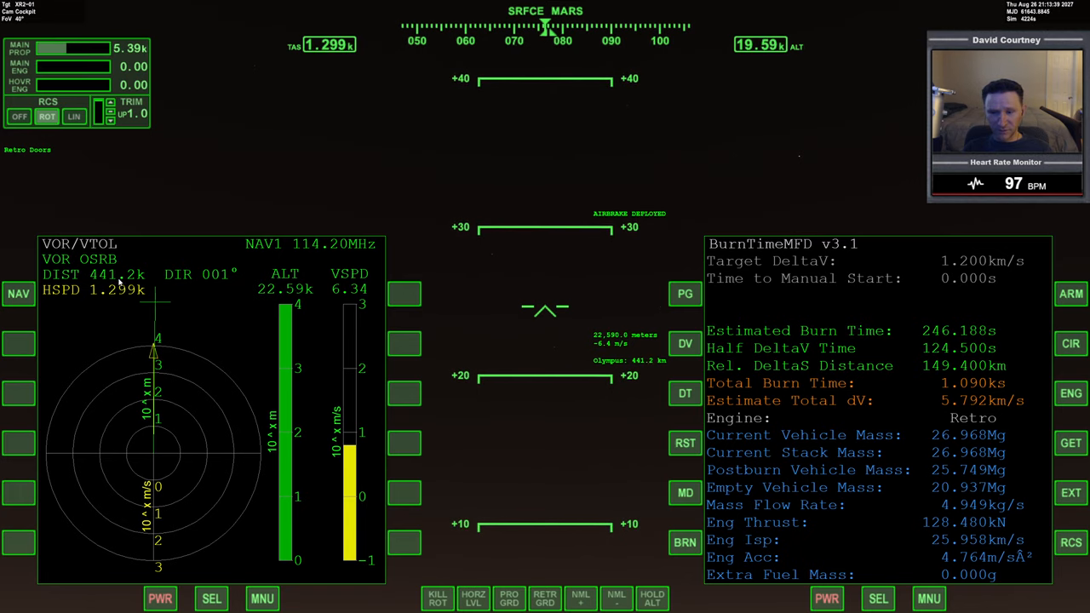
Open the right MFD's mode list and pick a different display mode
click(878, 599)
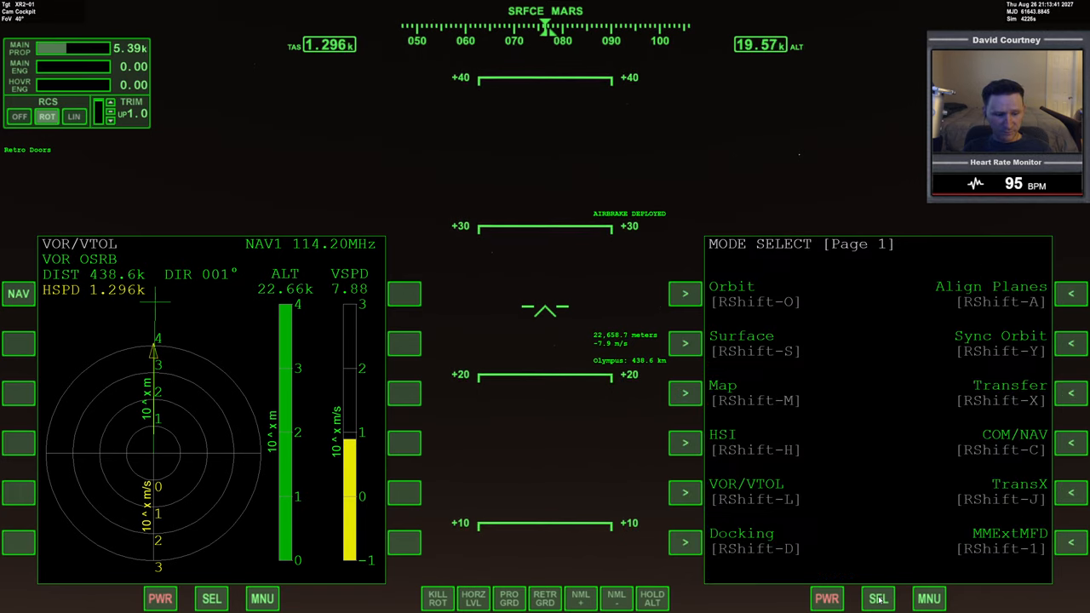
click(878, 598)
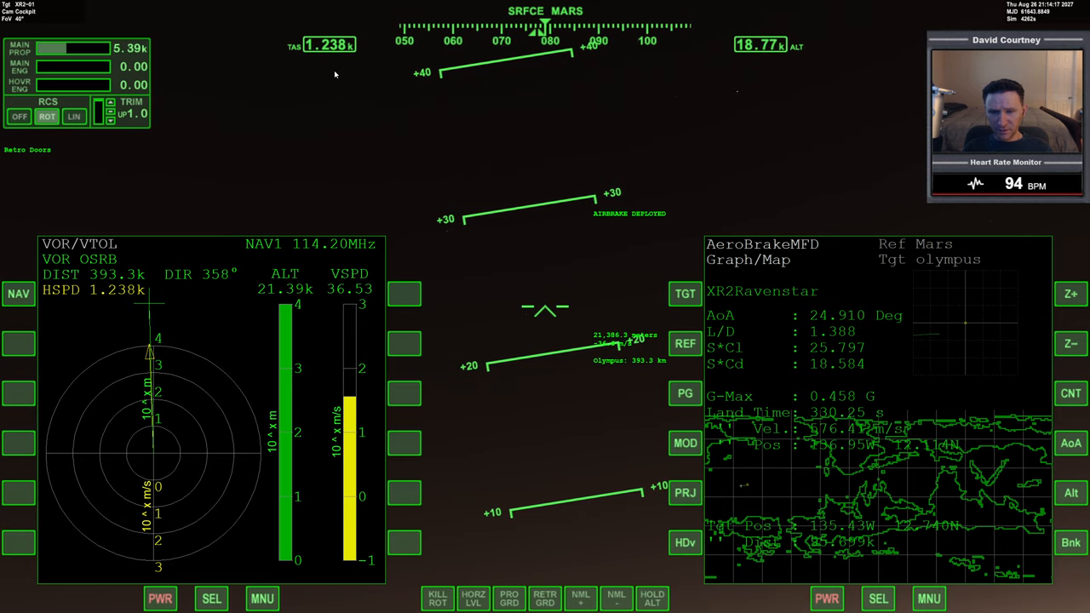
mouse_move(777, 95)
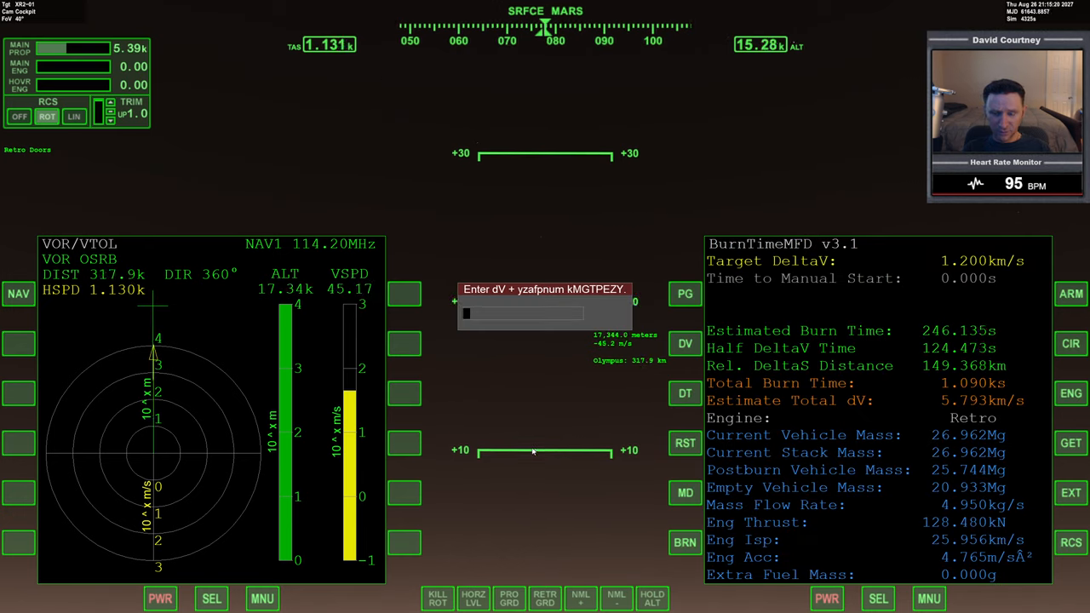
Enter 100 in the BurnTimeMFD 'Enter dV' prompt
text(100)
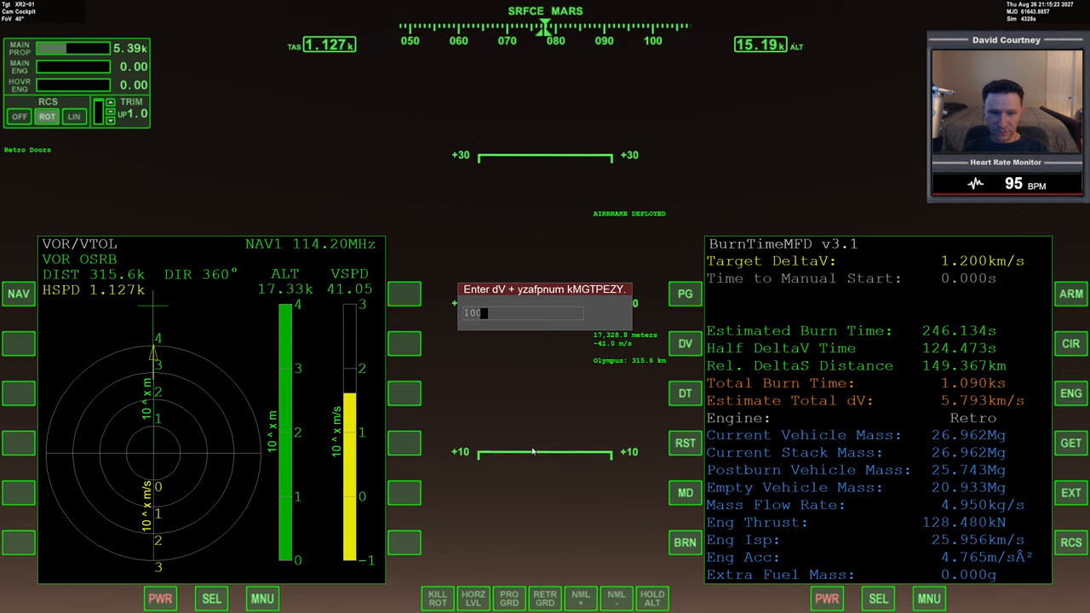